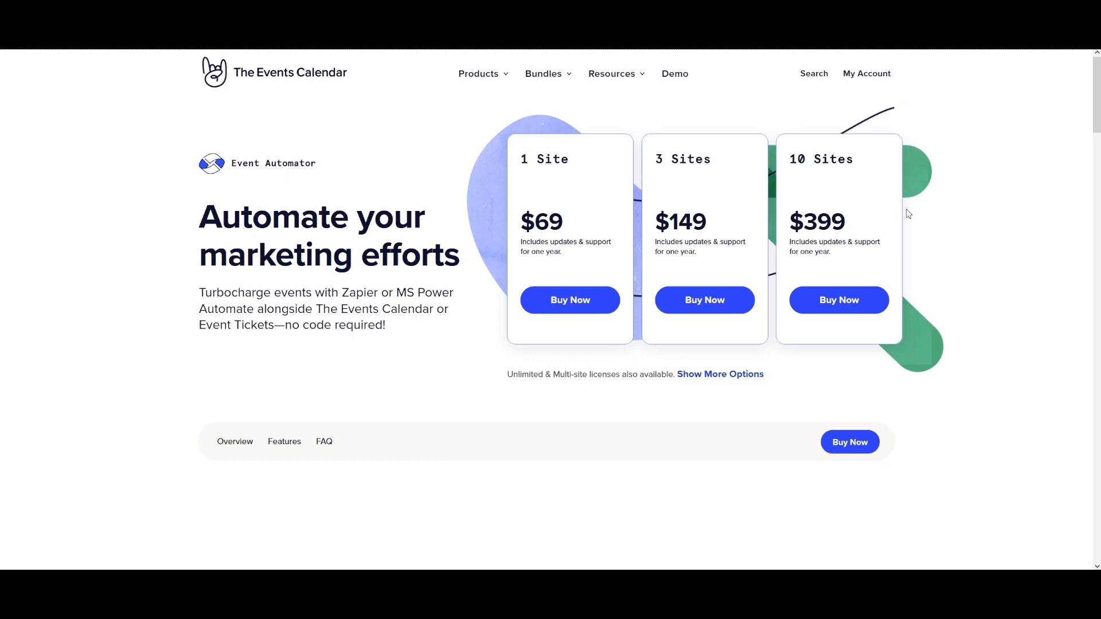
pyautogui.moveTo(896, 203)
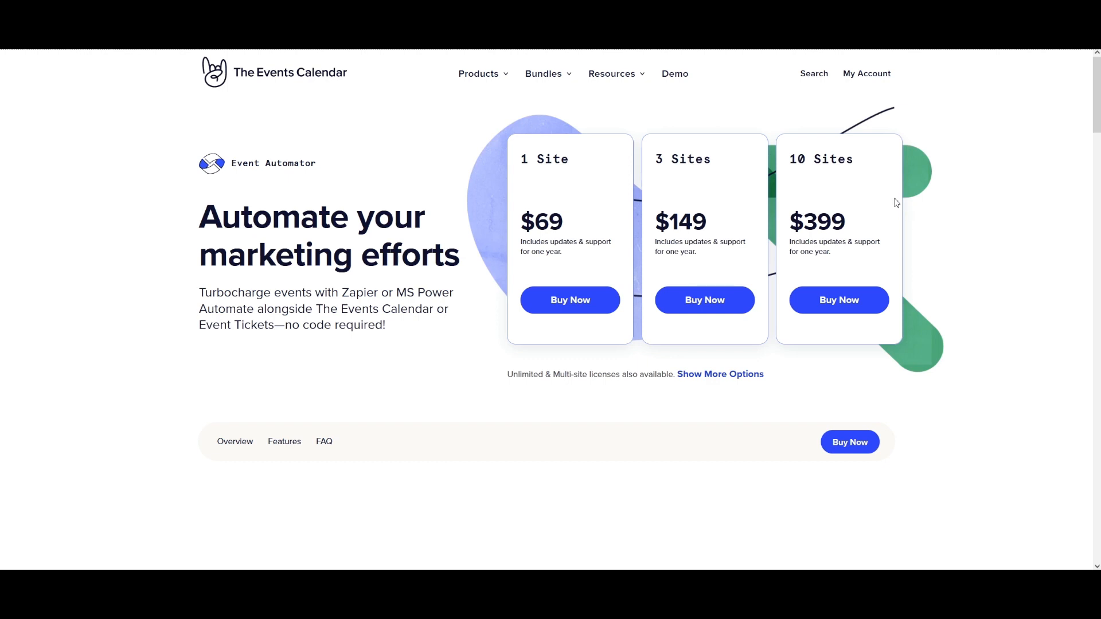
pyautogui.moveTo(881, 199)
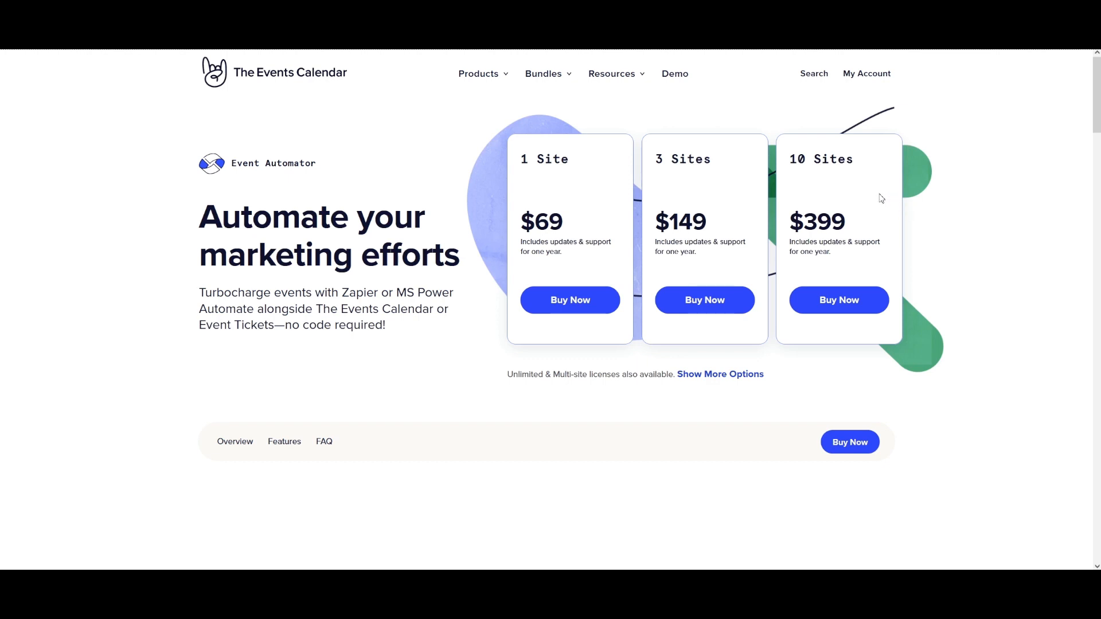
pyautogui.moveTo(782, 191)
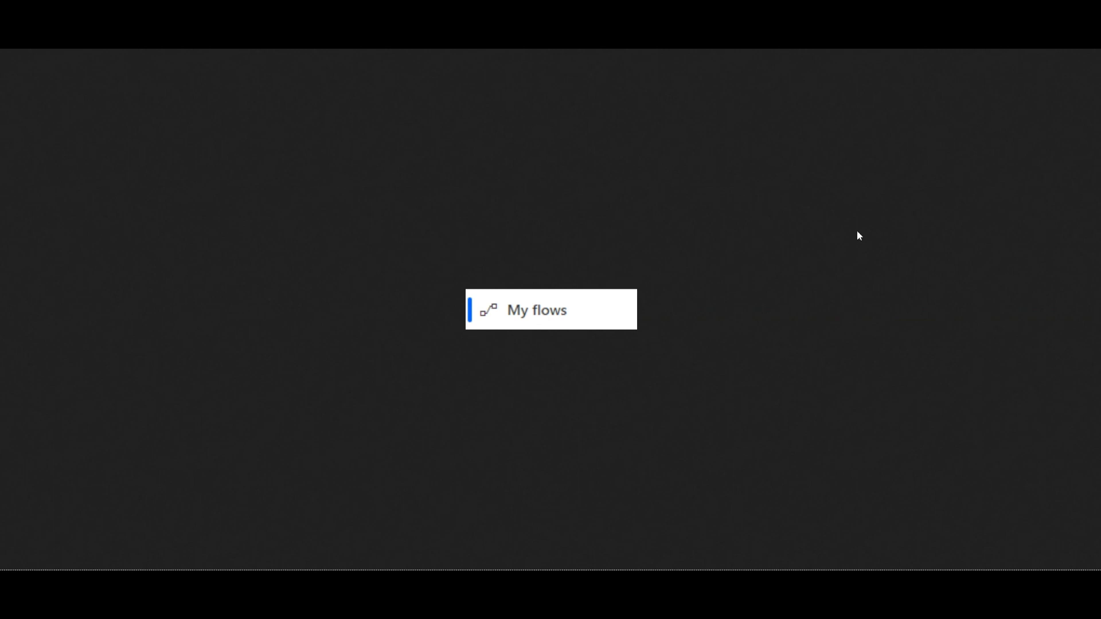
pyautogui.moveTo(876, 225)
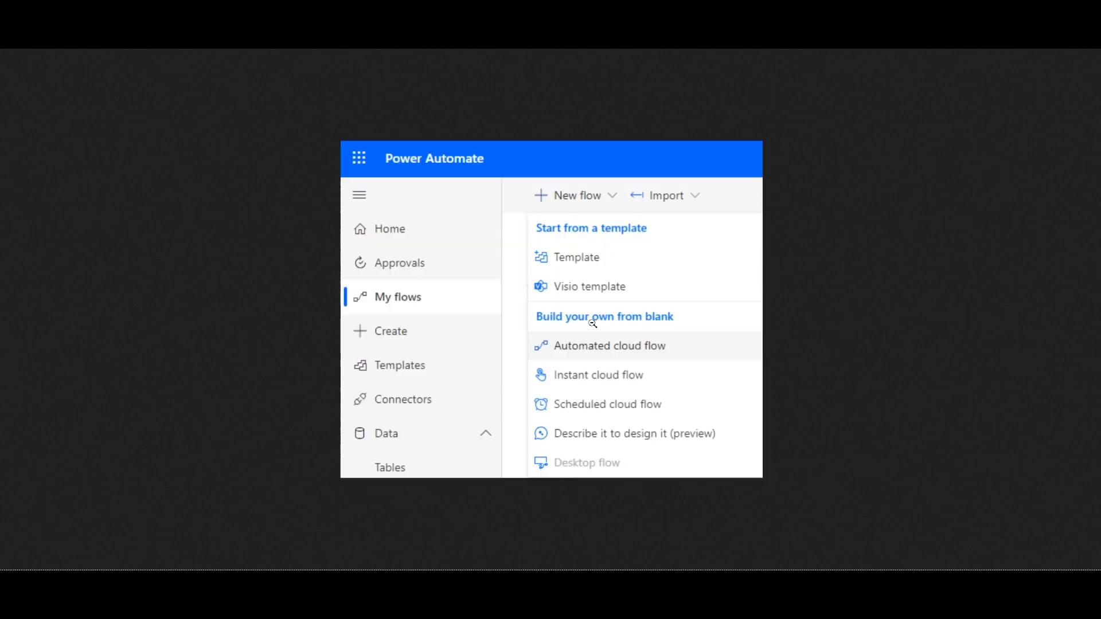
pyautogui.moveTo(610, 351)
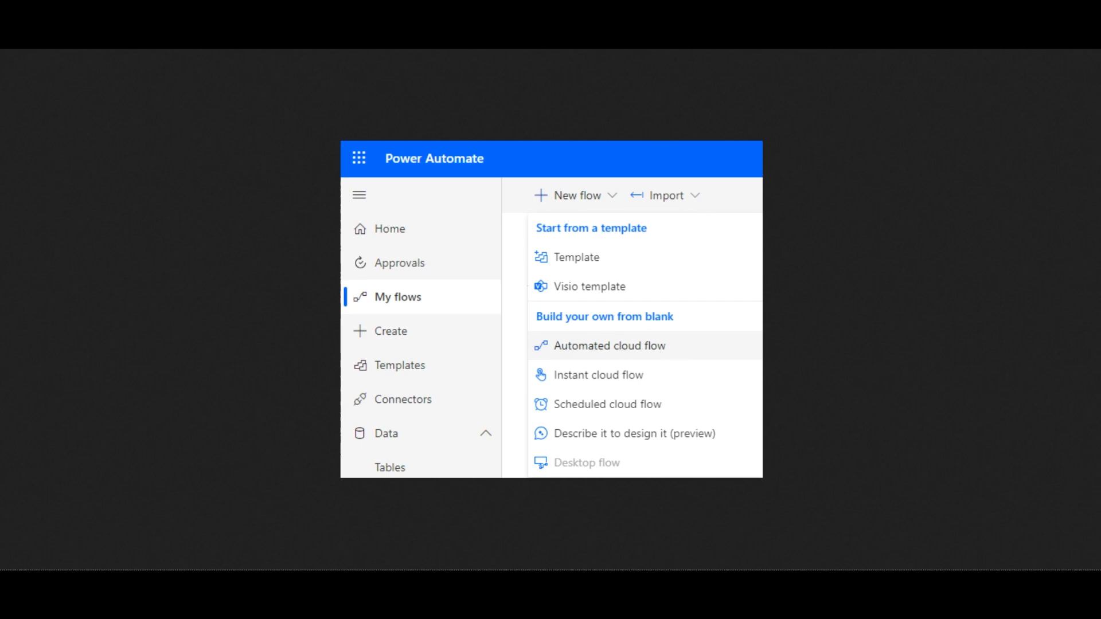
# - Choose Automated cloud flow from the New flow options to build from blank
pyautogui.click(608, 345)
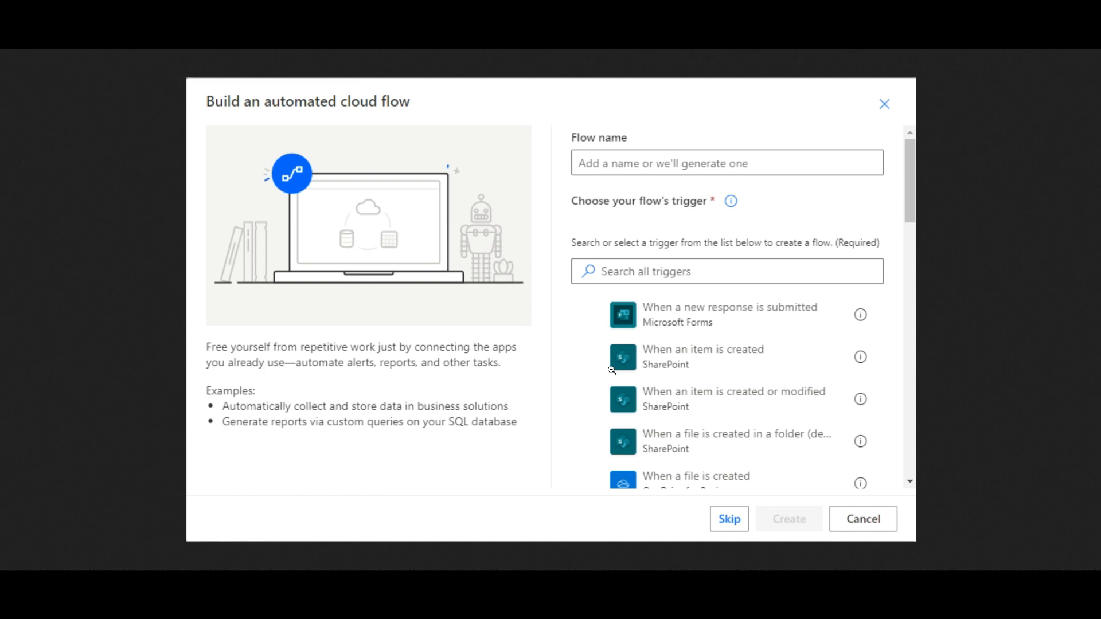
pyautogui.moveTo(612, 364)
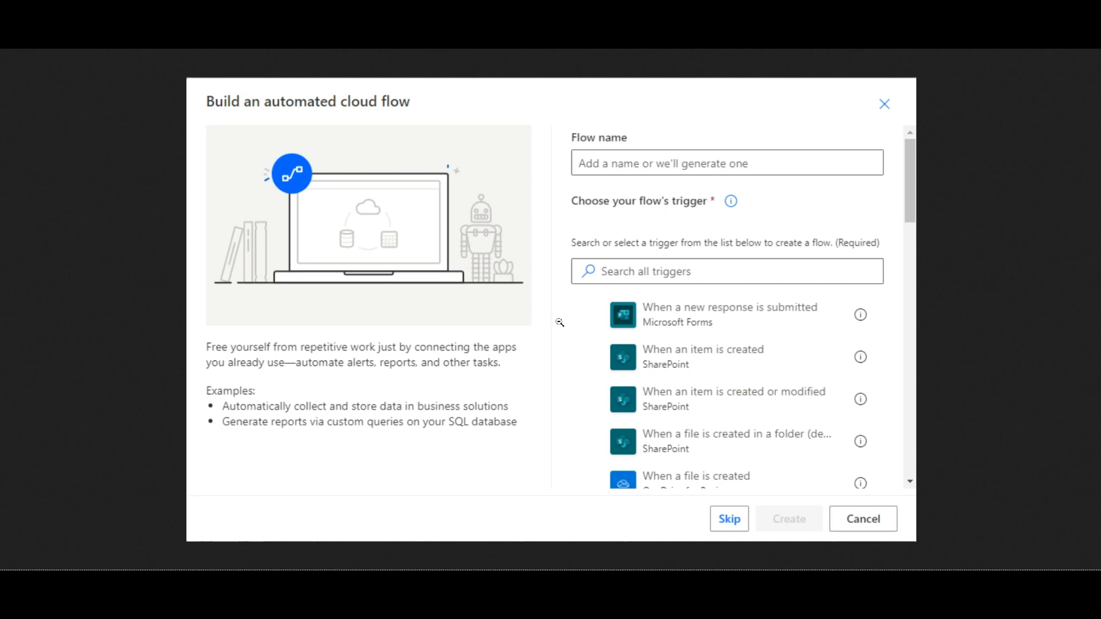
pyautogui.moveTo(529, 274)
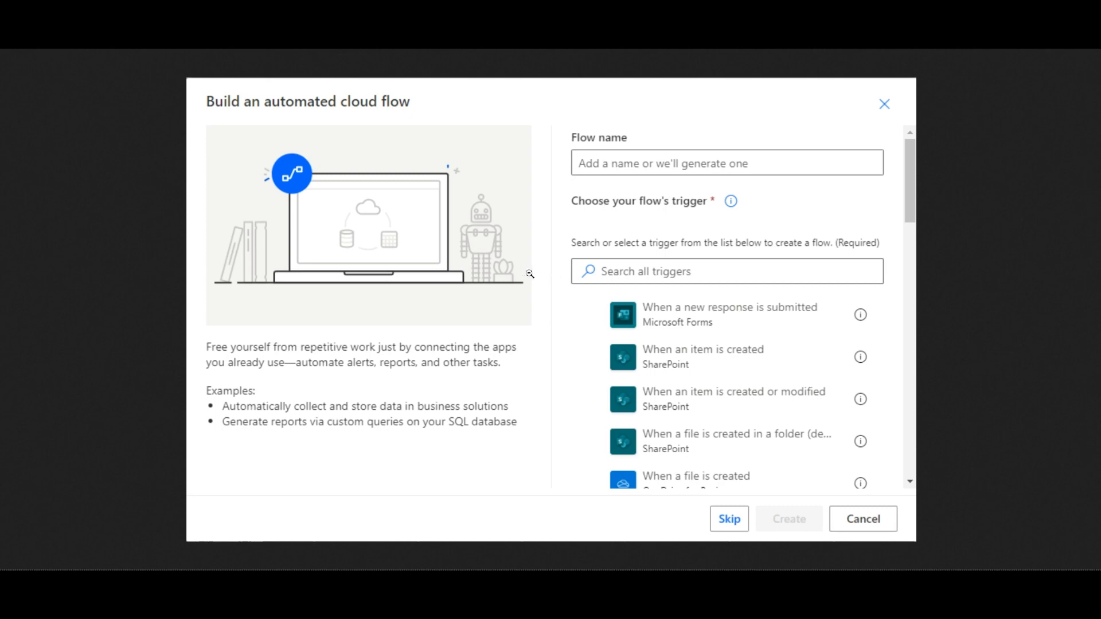
pyautogui.moveTo(615, 169)
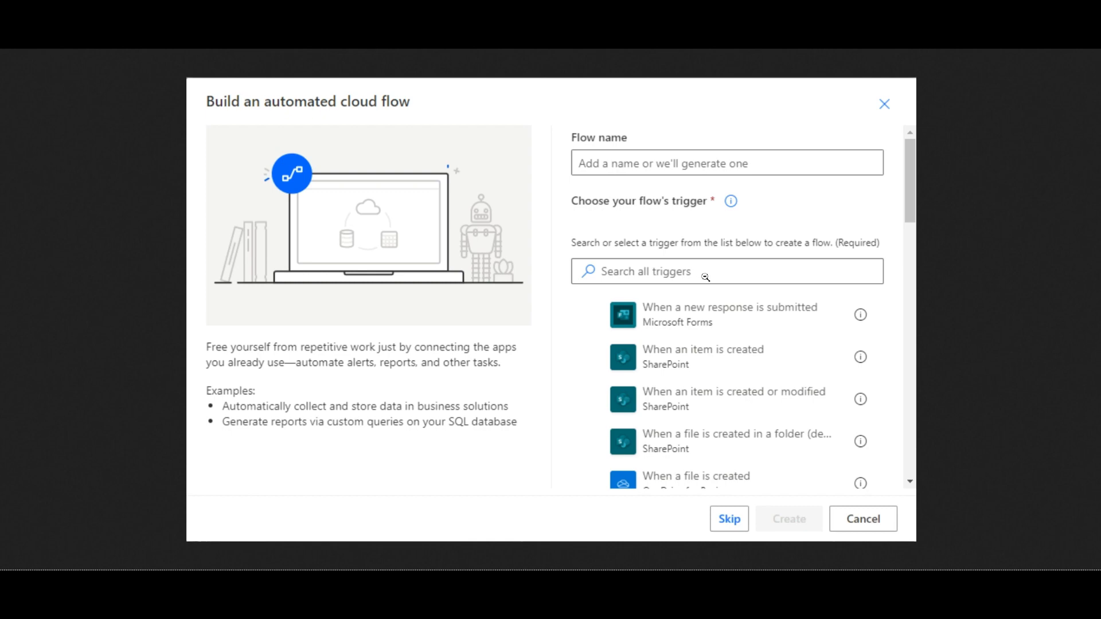
pyautogui.moveTo(752, 353)
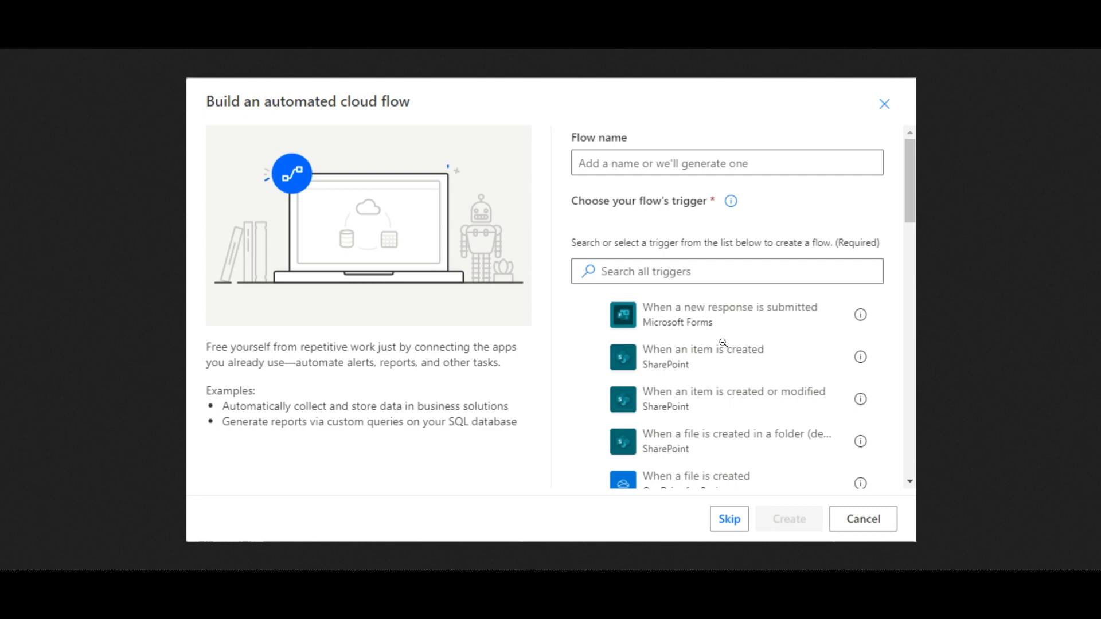
pyautogui.moveTo(728, 187)
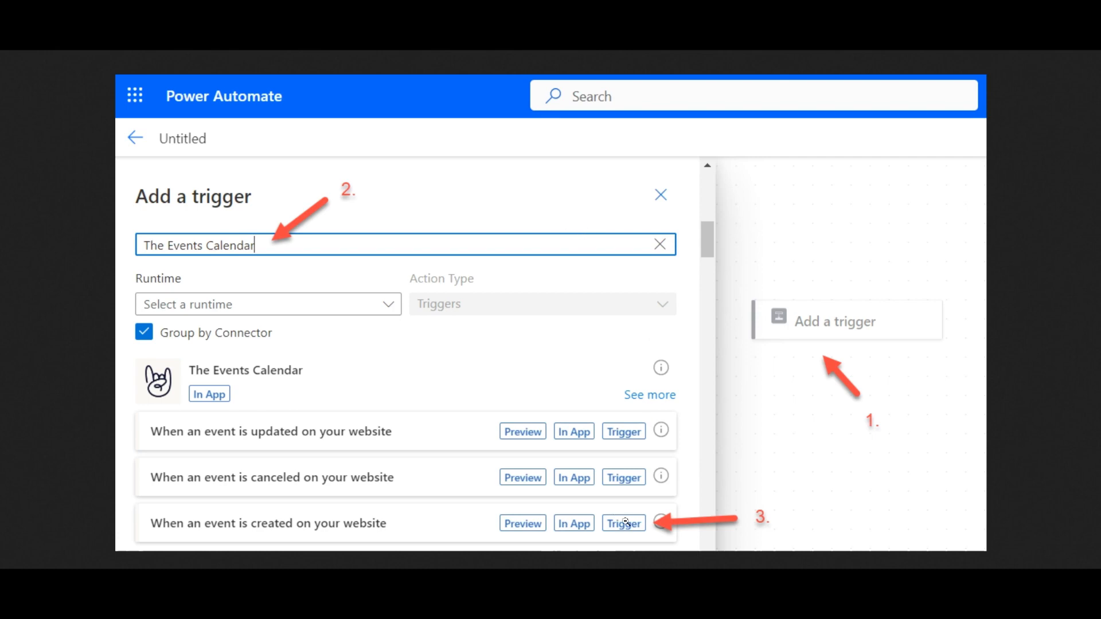
pyautogui.moveTo(517, 376)
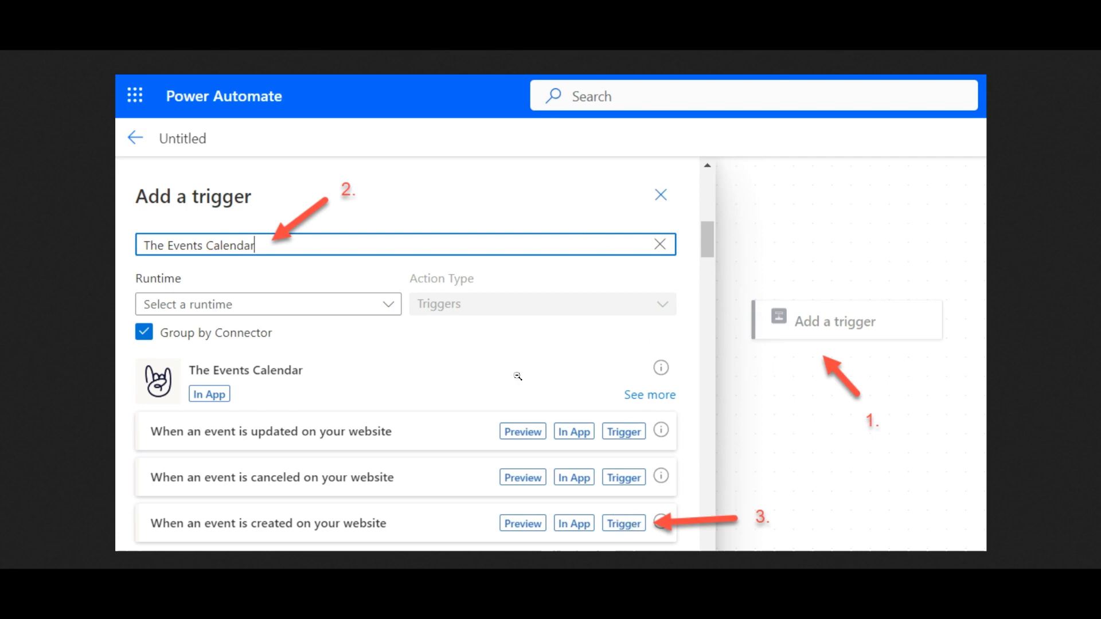
pyautogui.moveTo(385, 289)
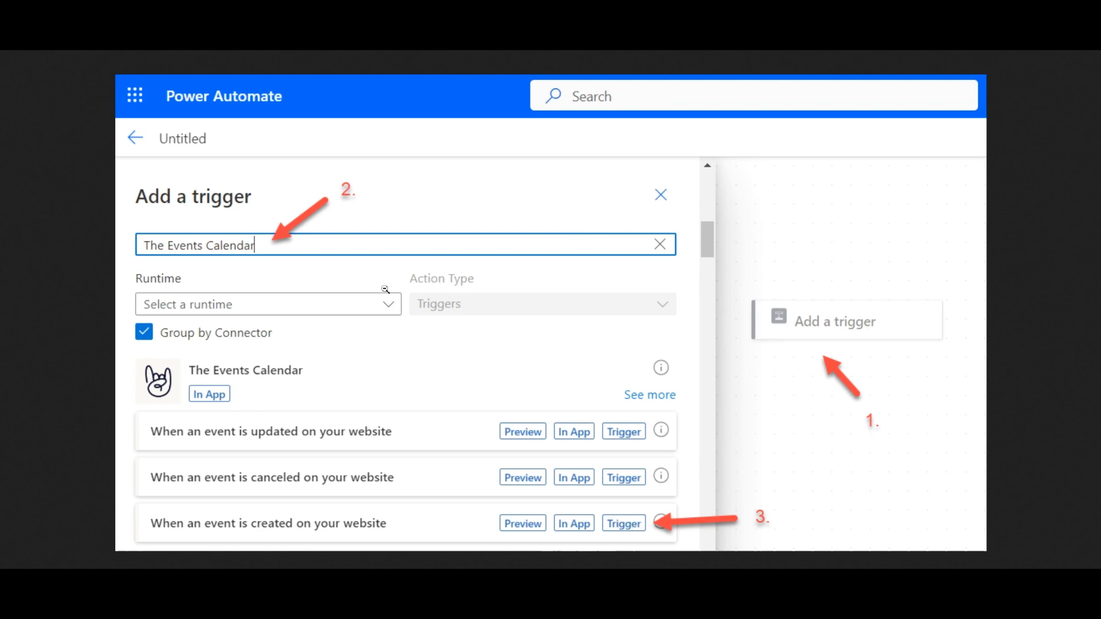
pyautogui.moveTo(266, 252)
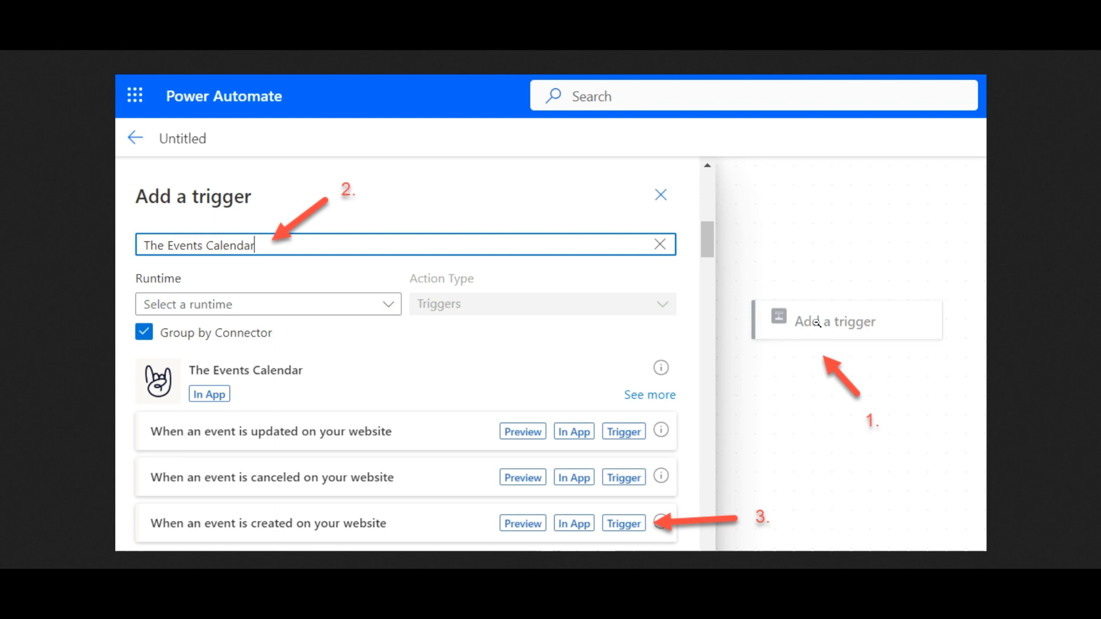
pyautogui.moveTo(800, 328)
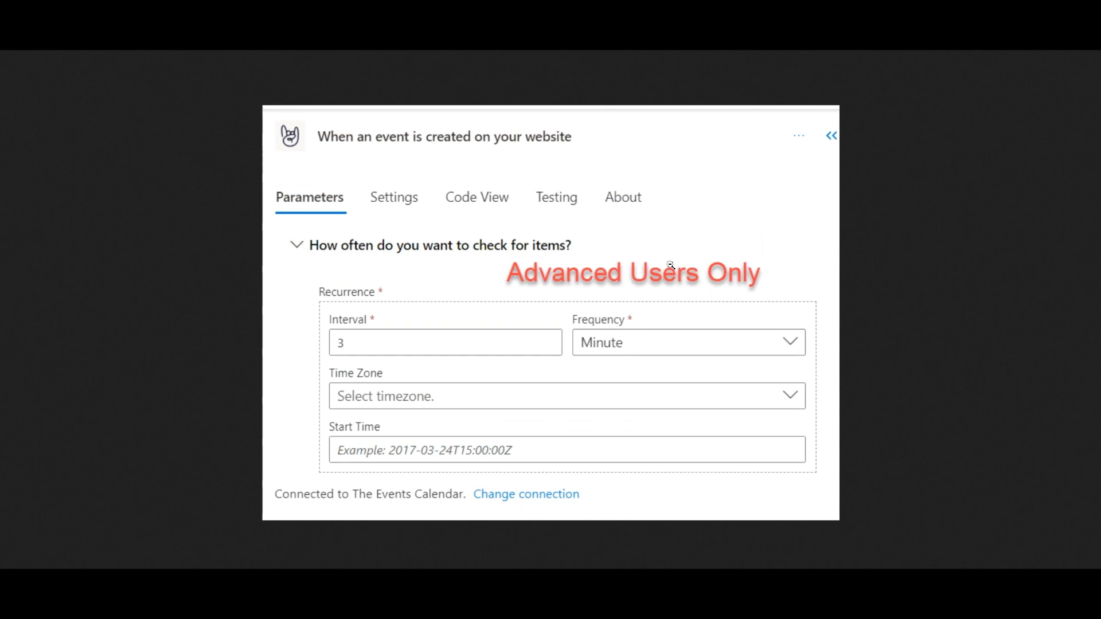
pyautogui.moveTo(676, 268)
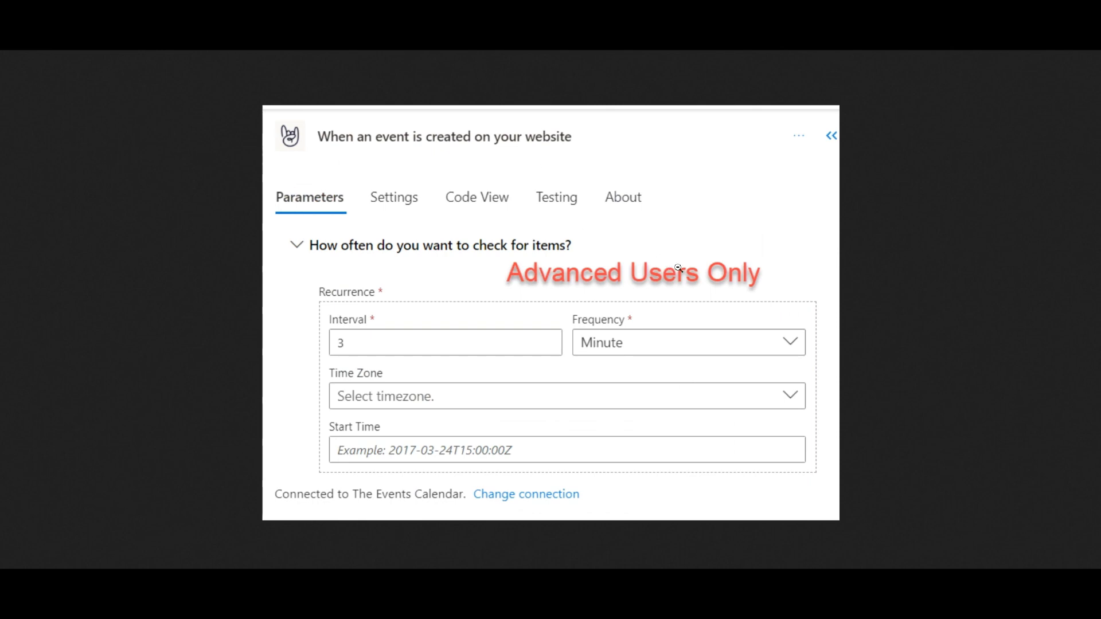
pyautogui.moveTo(694, 265)
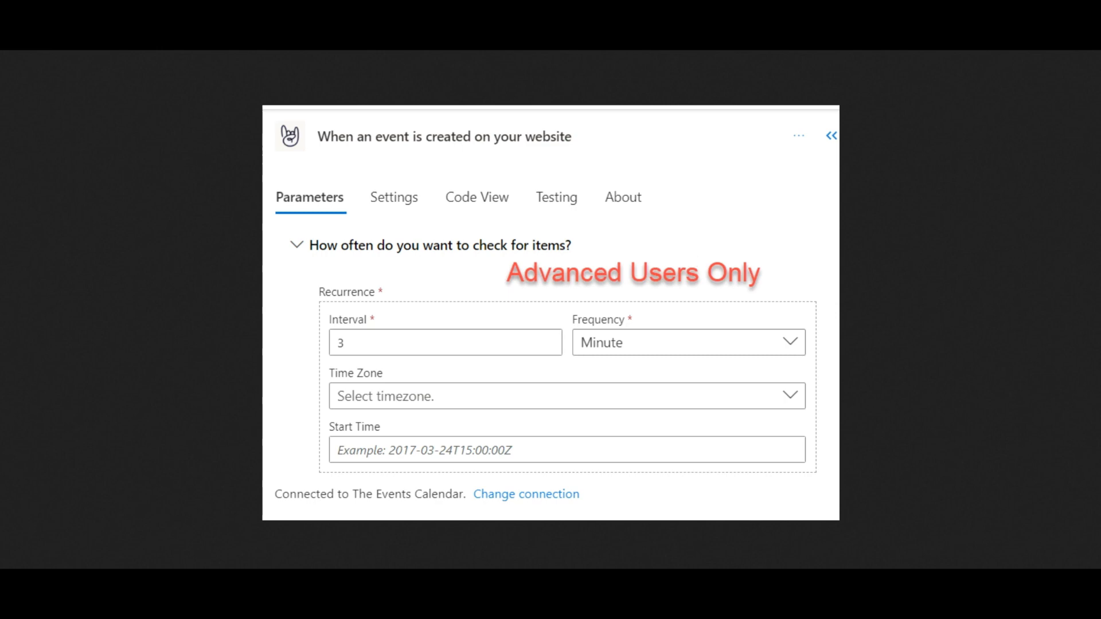
# - Close the trigger details panel and return to the flow canvas
pyautogui.click(831, 136)
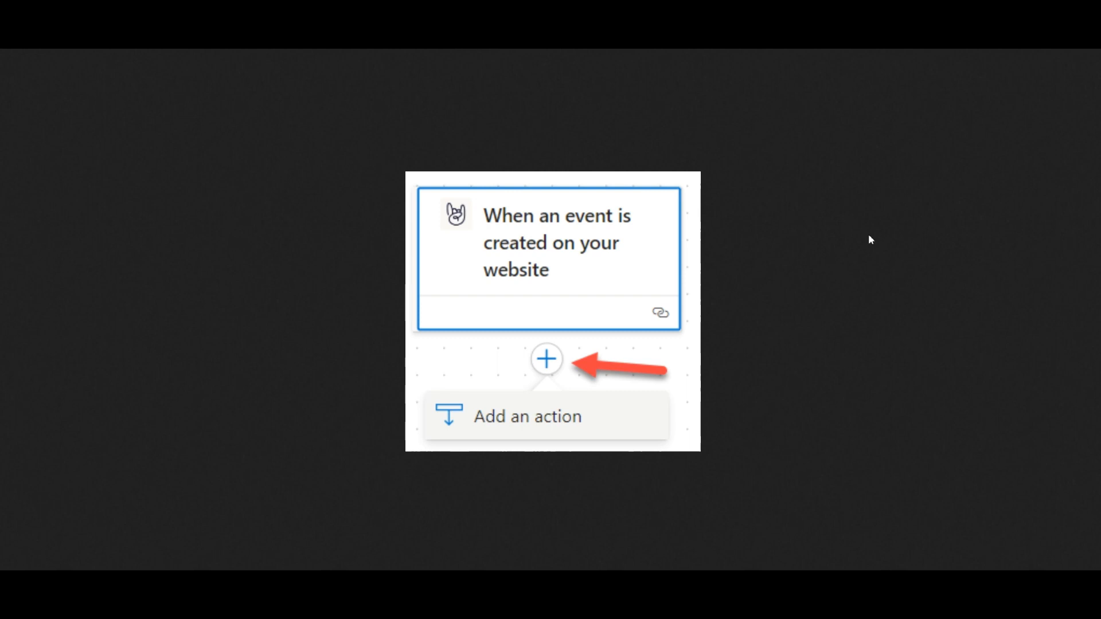
pyautogui.moveTo(856, 248)
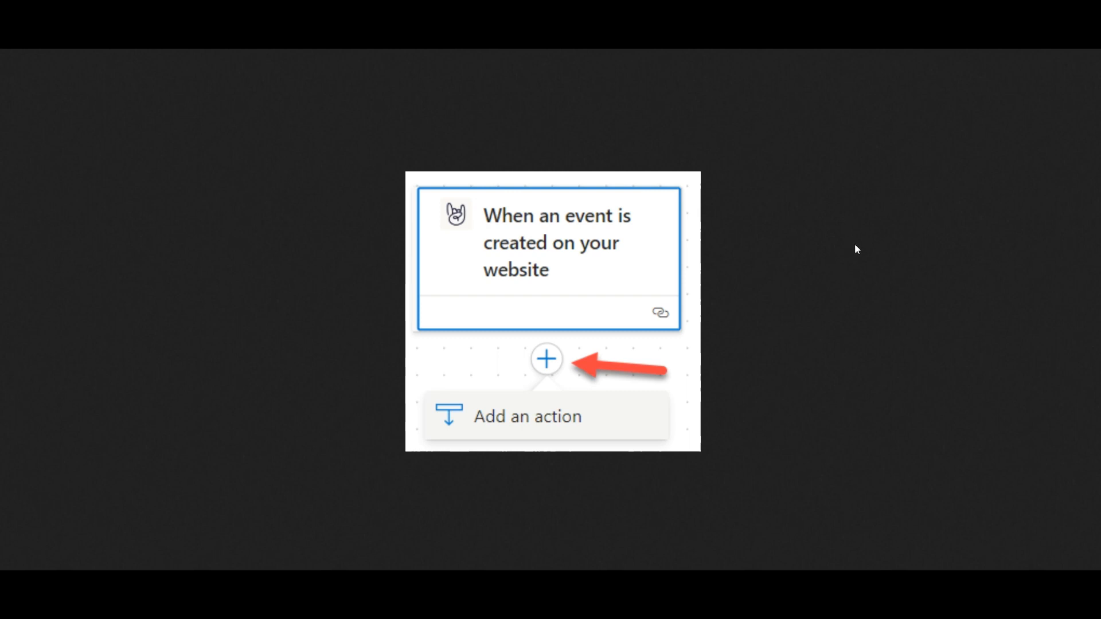
pyautogui.moveTo(637, 315)
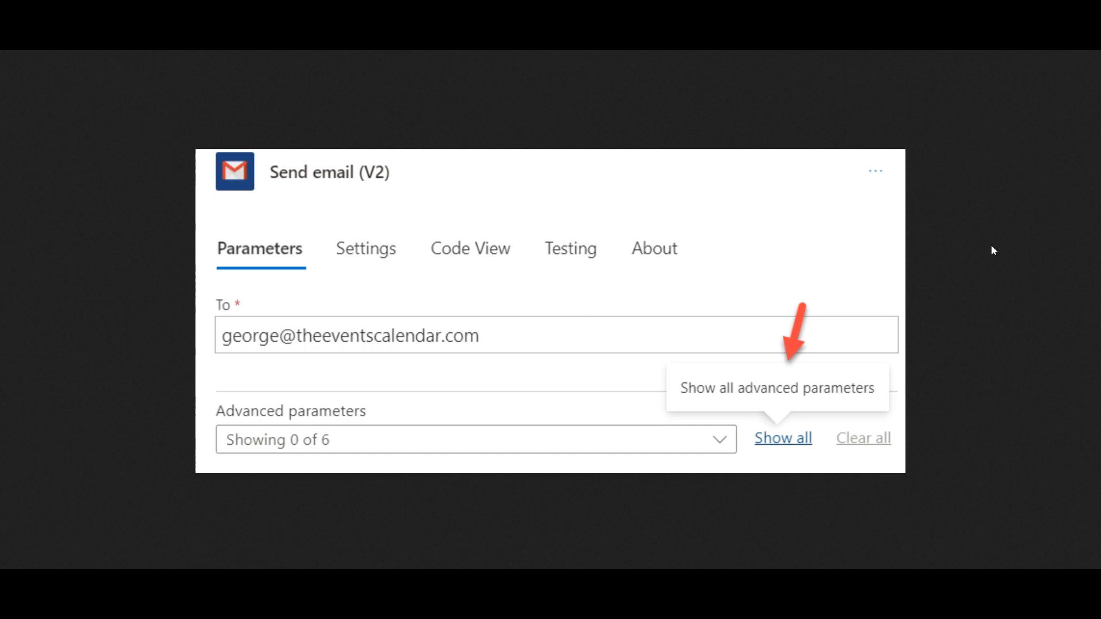
pyautogui.moveTo(994, 253)
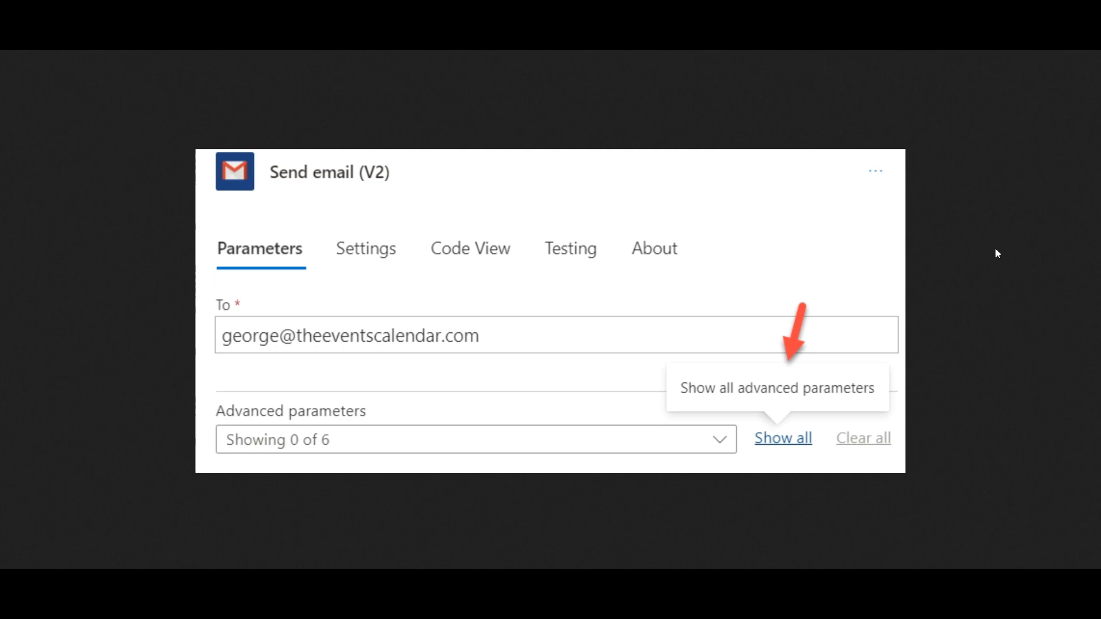
pyautogui.moveTo(625, 274)
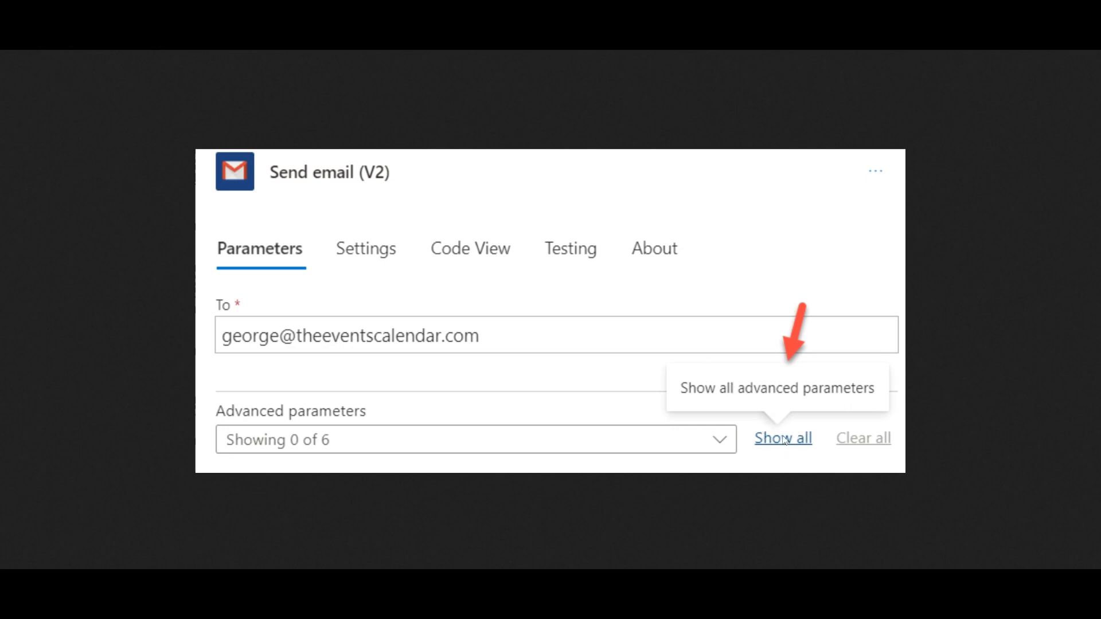
pyautogui.moveTo(785, 444)
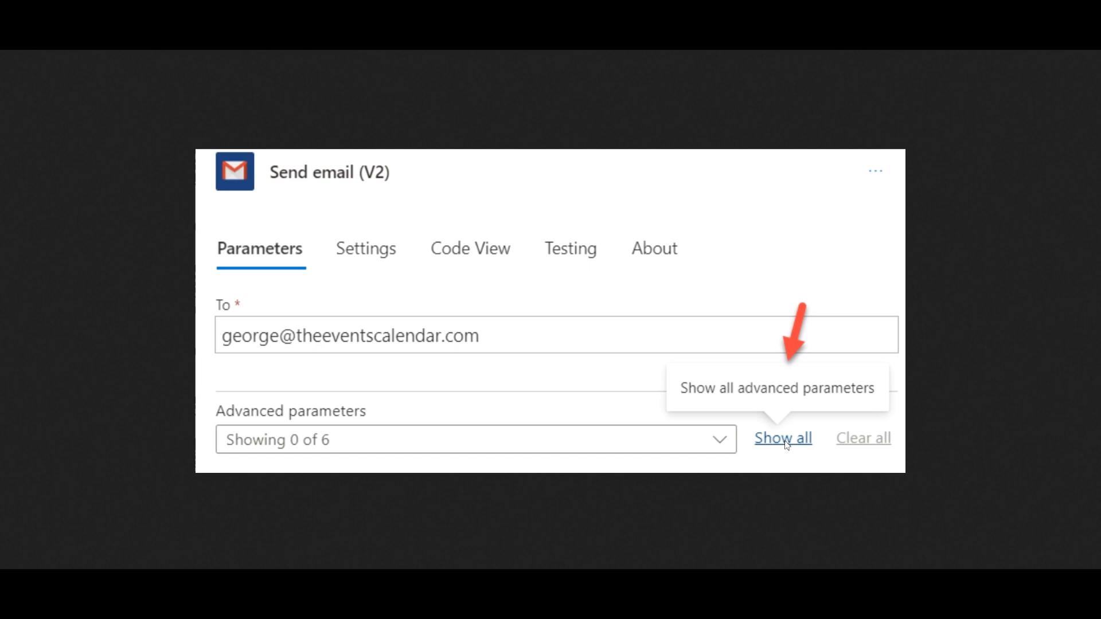
# - Reveal all six advanced parameters of the Gmail Send email (V2) action
pyautogui.click(782, 438)
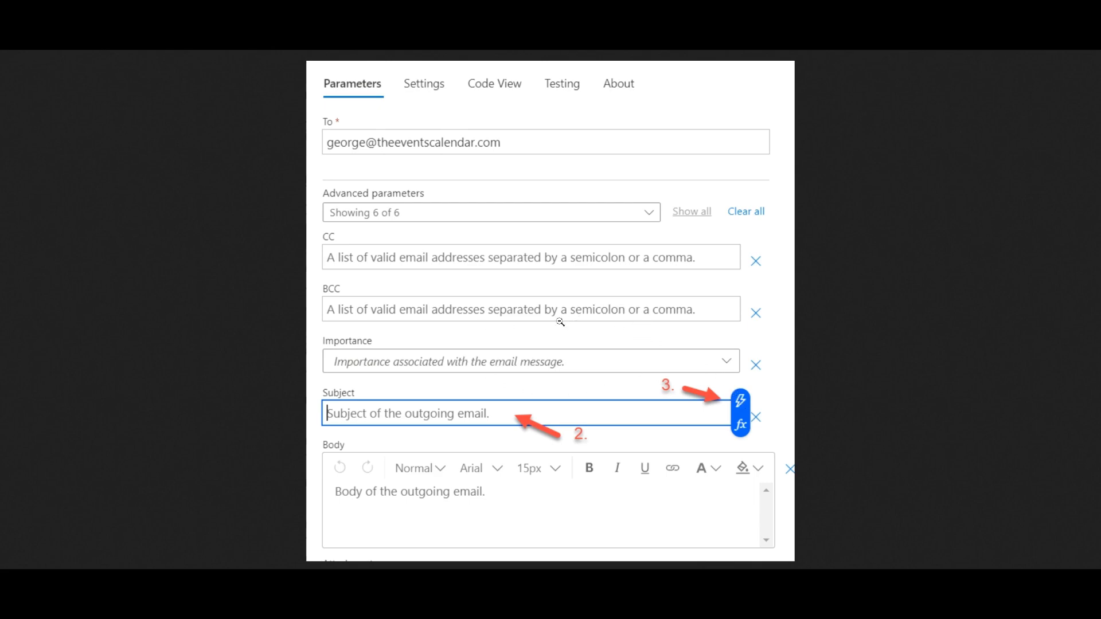
# - Begin the email subject 'New Event Created -' in the Gmail action's Subject field
pyautogui.click(738, 403)
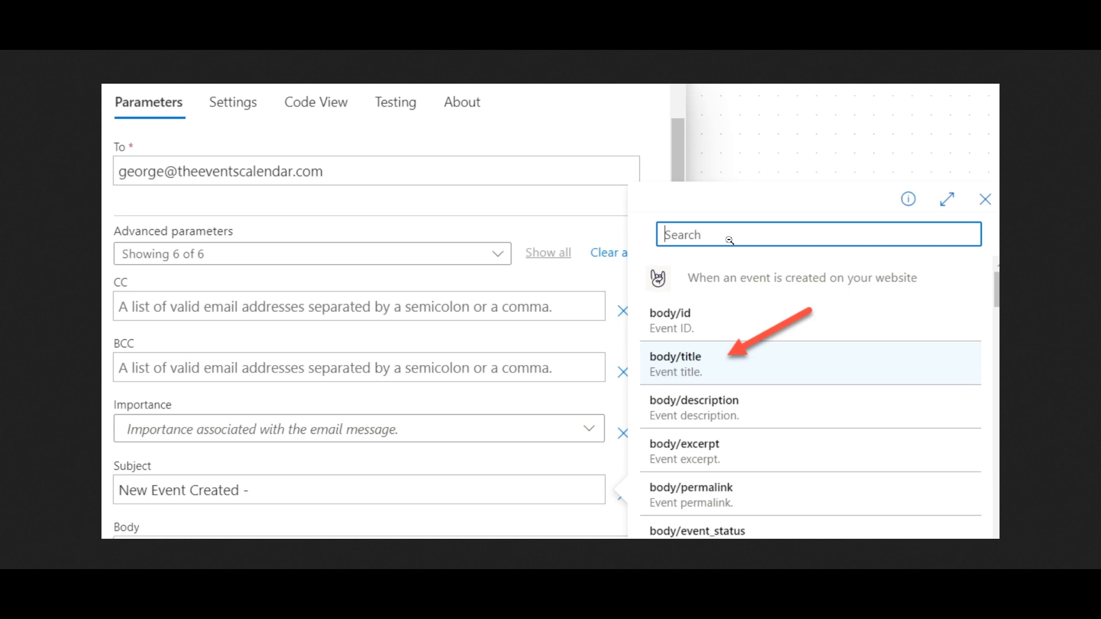
pyautogui.moveTo(832, 195)
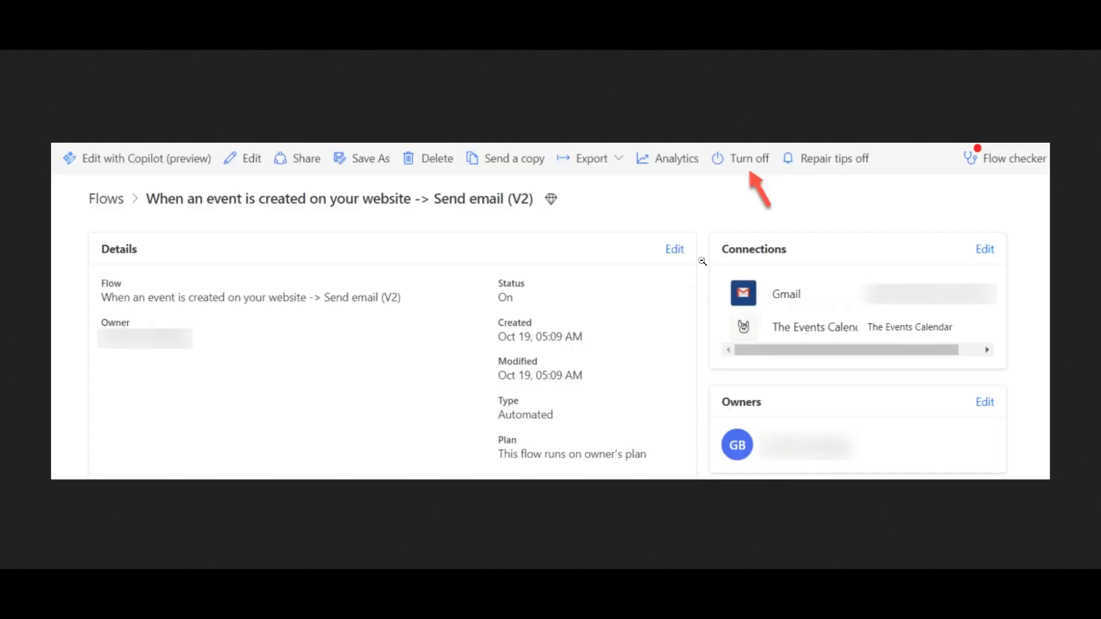
pyautogui.moveTo(662, 273)
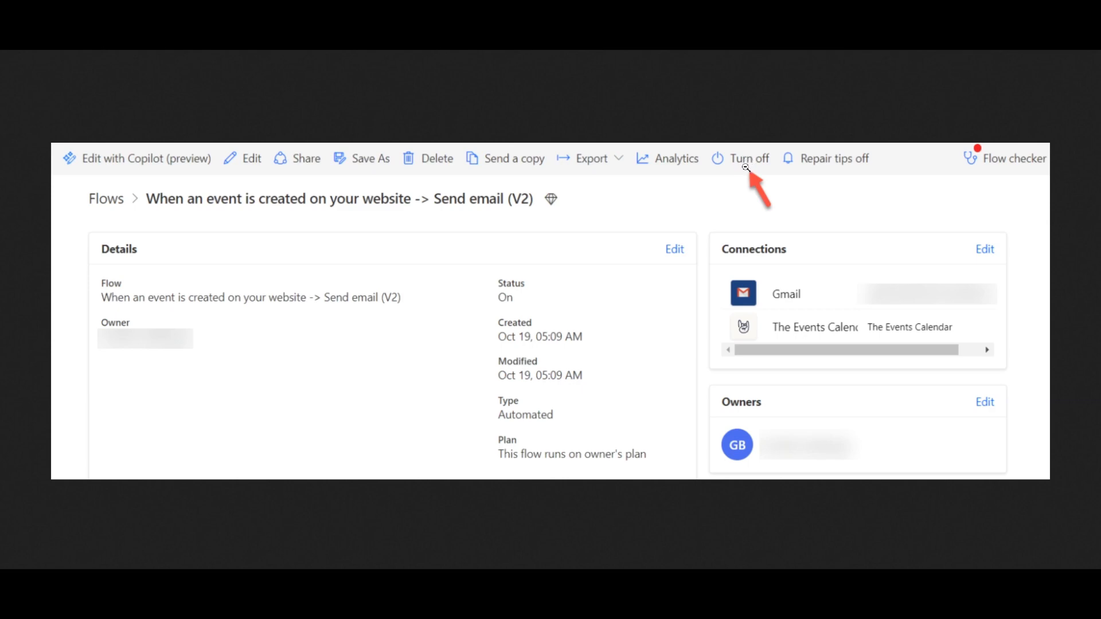
pyautogui.moveTo(748, 213)
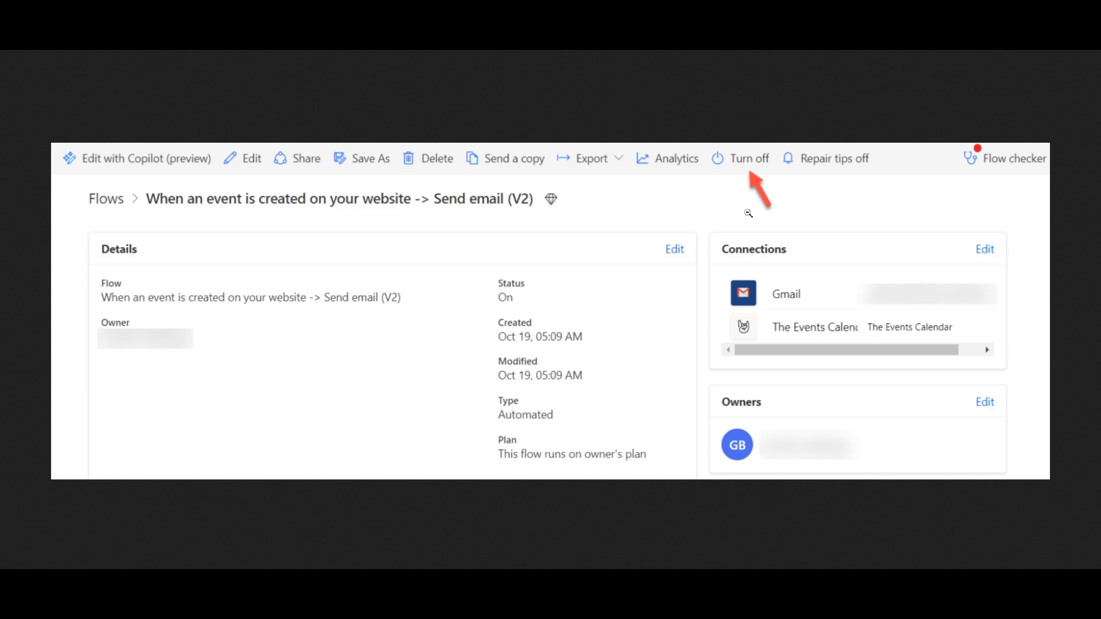